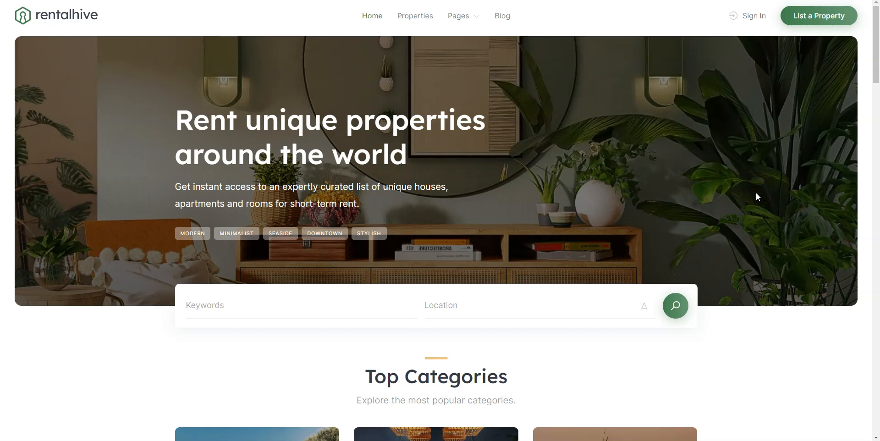
Browse the RentalHive demo home page, advancing the top properties slider to more listings
scroll(down, 3)
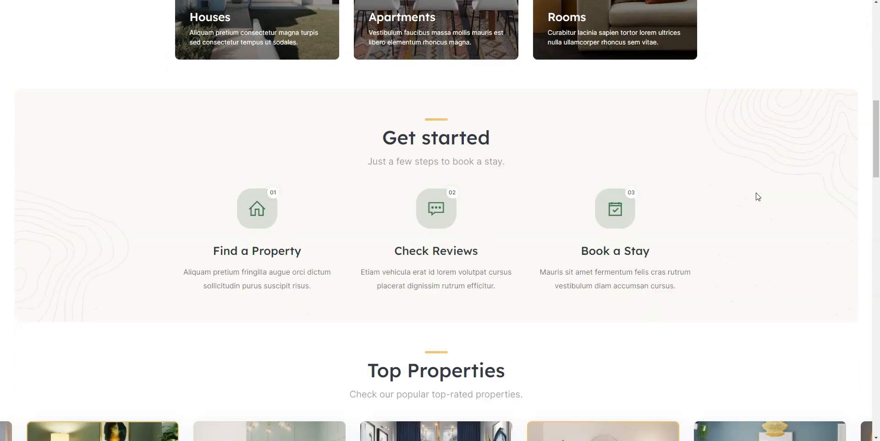
scroll(down, 3)
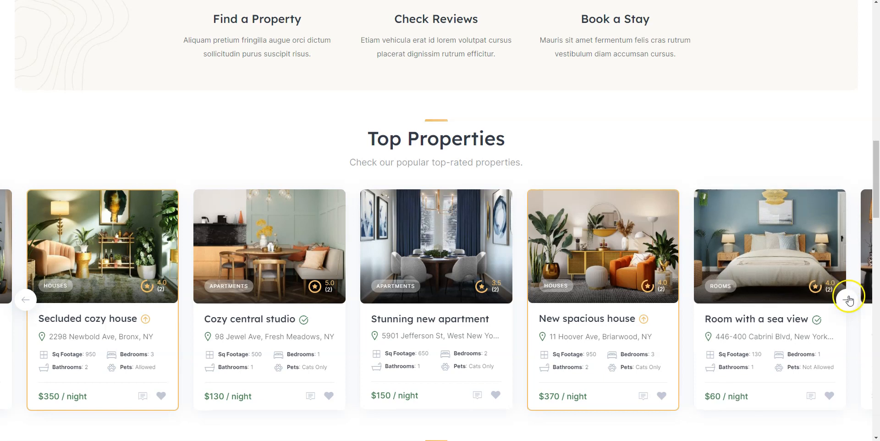
click(848, 299)
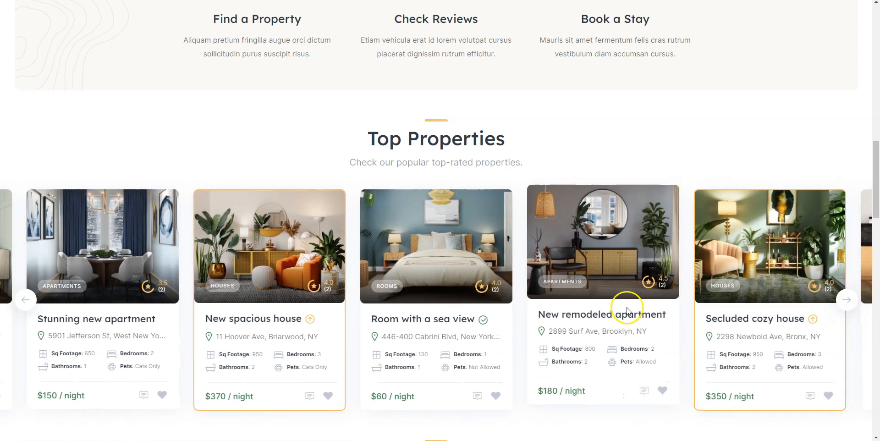
scroll(down, 3)
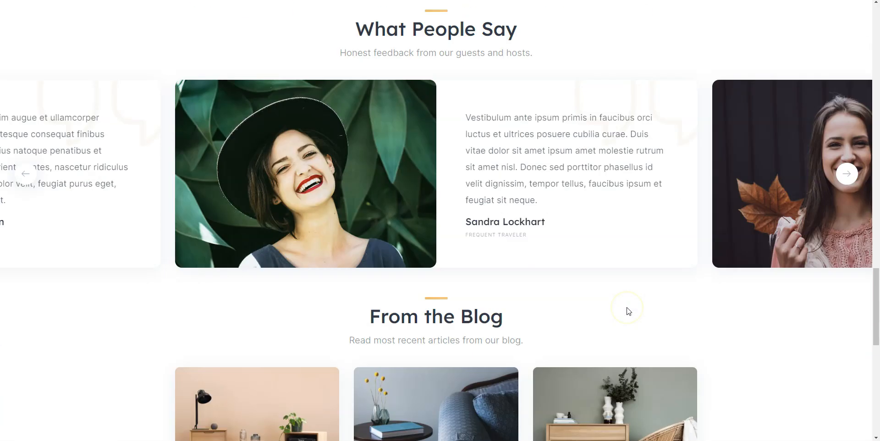
scroll(down, 3)
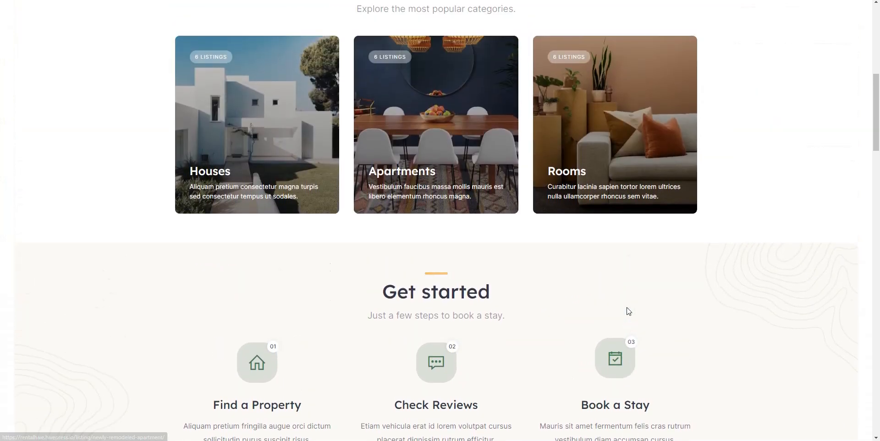
scroll(up, 3)
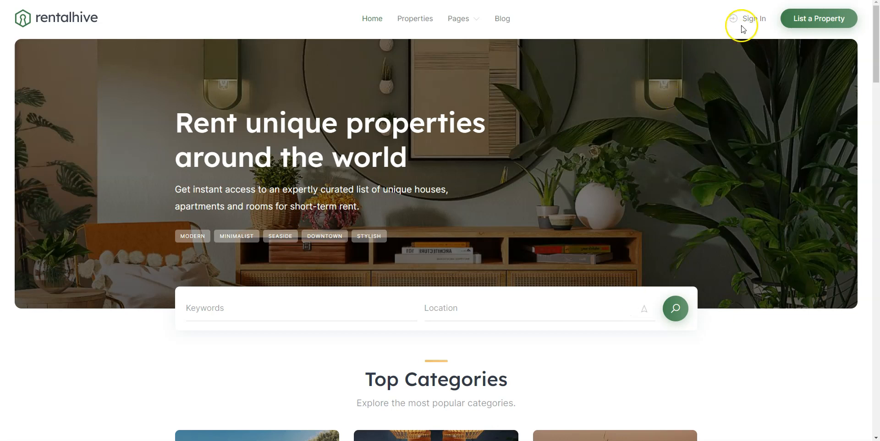
mouse_move(603, 282)
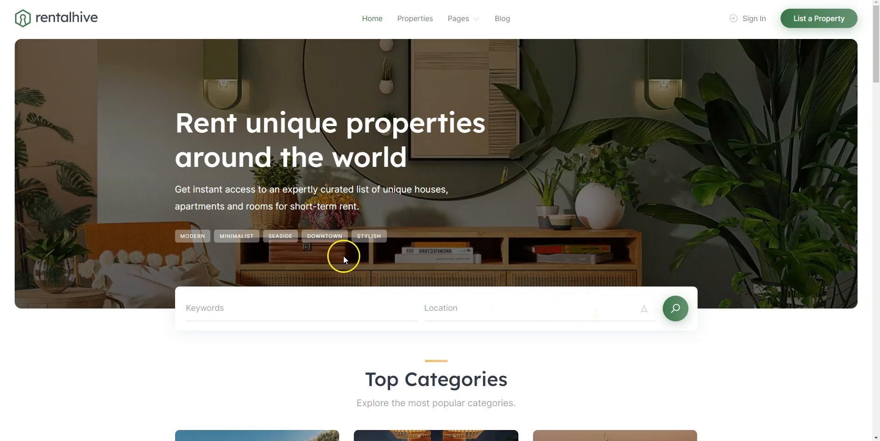
mouse_move(95, 33)
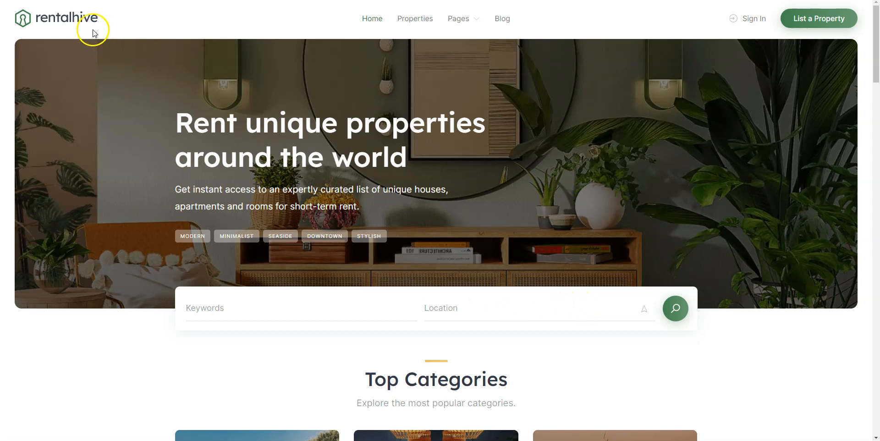
mouse_move(94, 33)
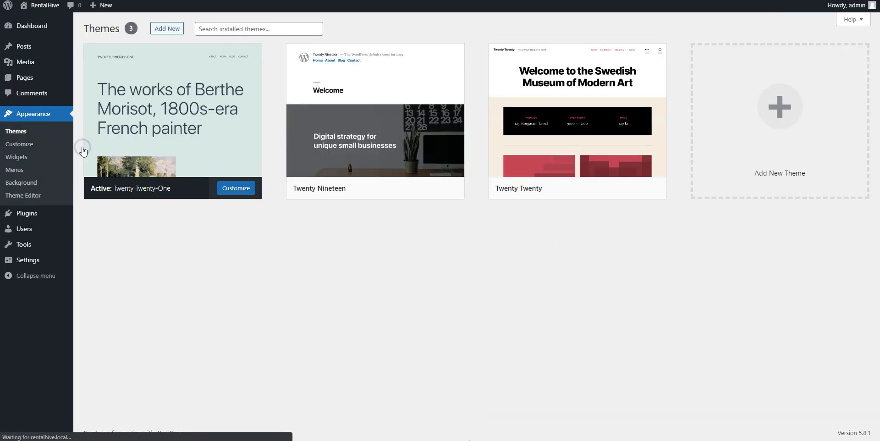
Upload rentalhive.zip from Desktop/HivePress and install it as a new theme
click(166, 28)
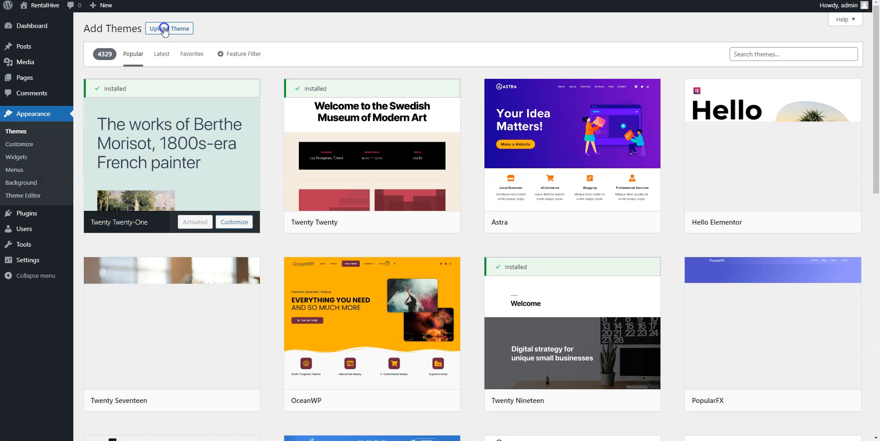
click(169, 28)
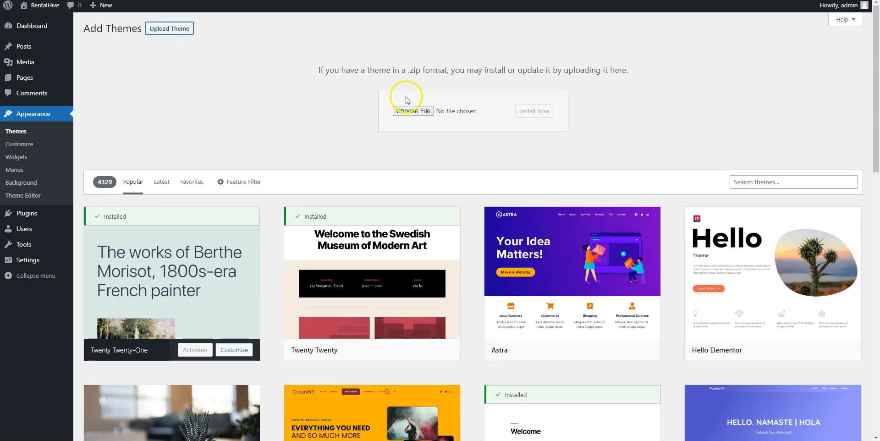
click(413, 110)
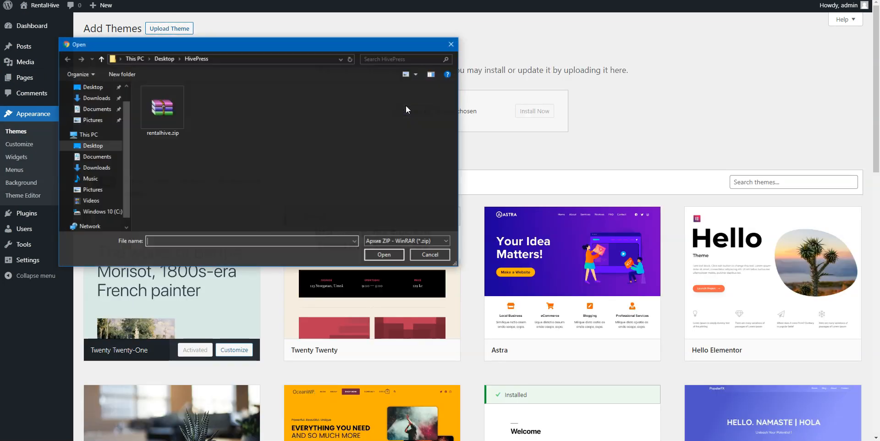
click(385, 254)
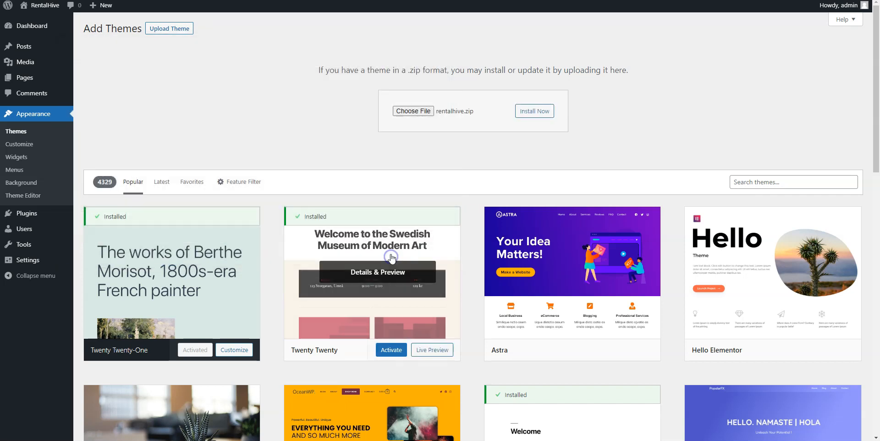
click(533, 111)
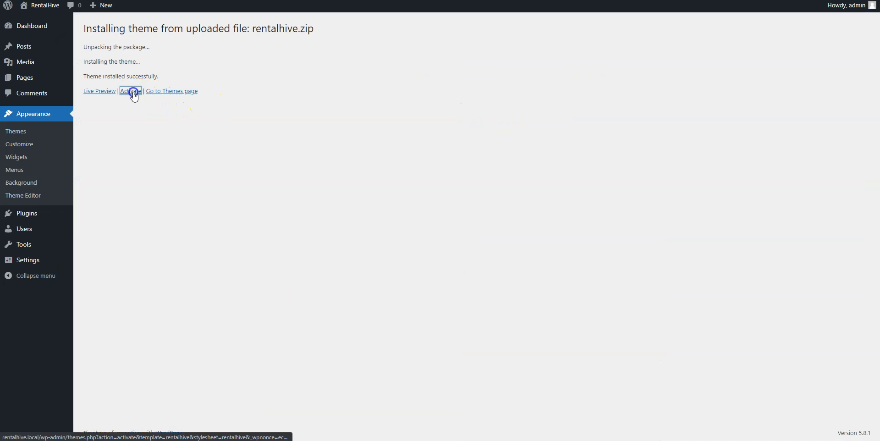
Activate the newly installed RentalHive theme
click(129, 90)
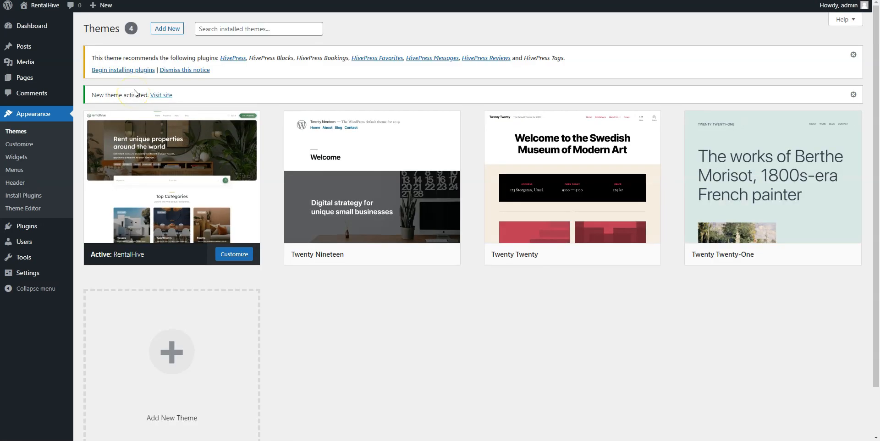
mouse_move(293, 56)
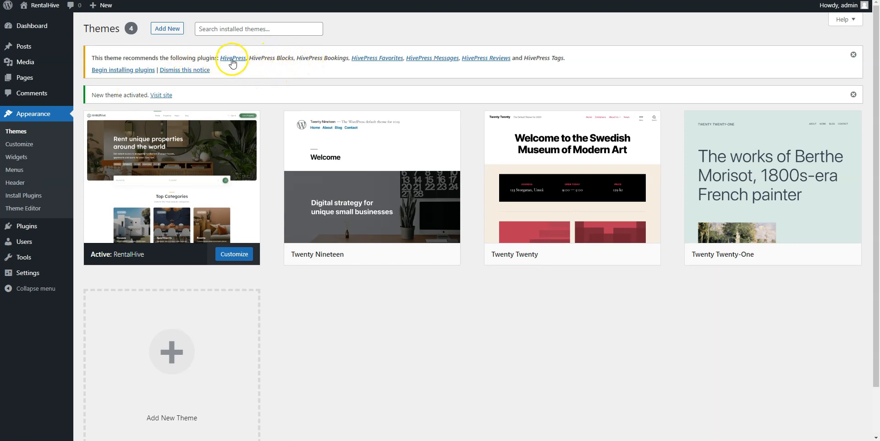
mouse_move(235, 72)
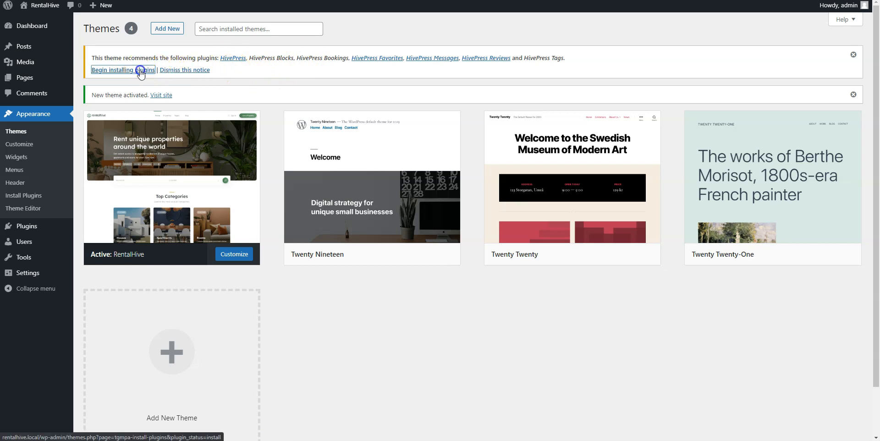
Bulk-install all seven recommended HivePress plugins and return to the required plugins list
click(111, 70)
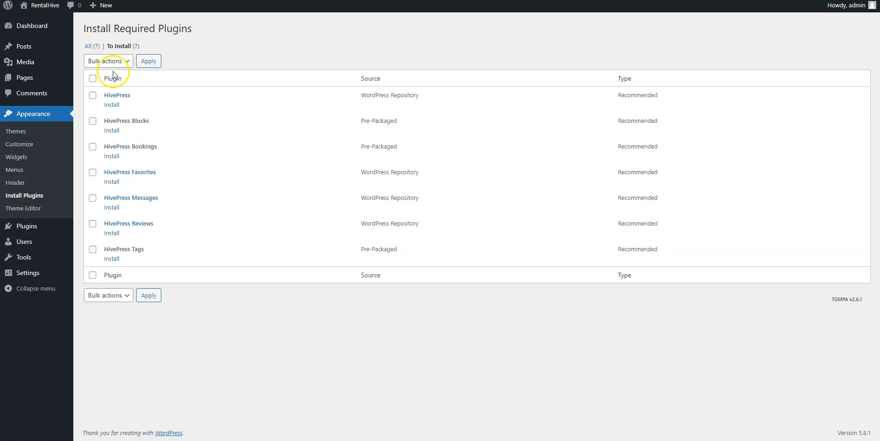
click(93, 78)
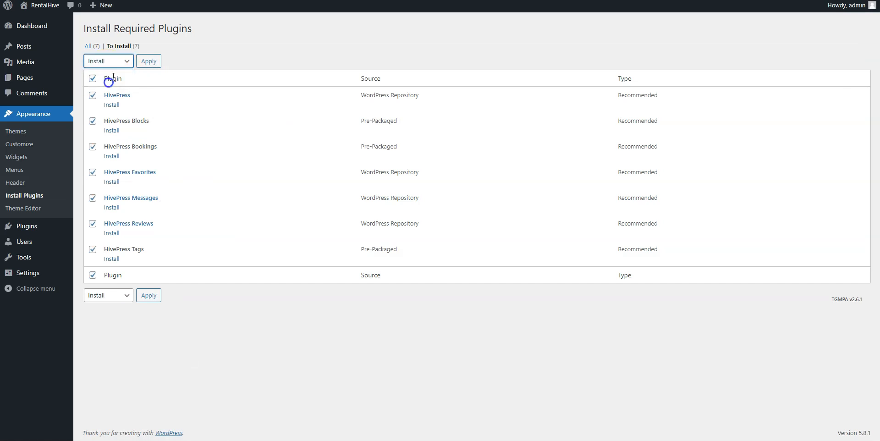
click(148, 60)
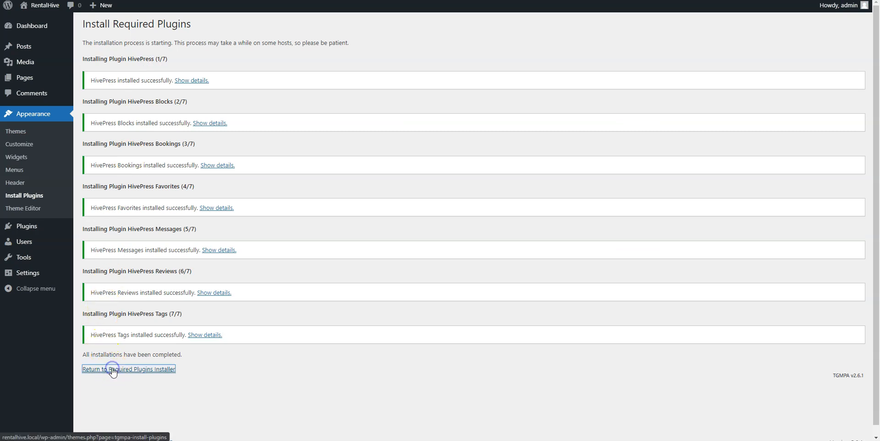
click(128, 368)
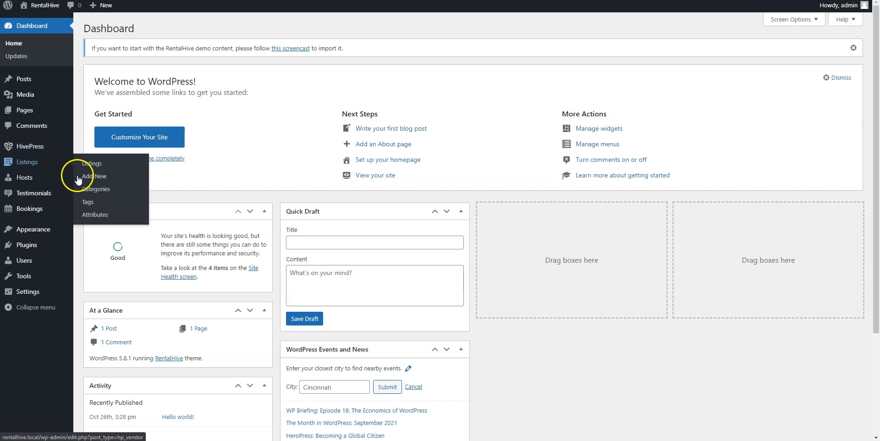
mouse_move(32, 193)
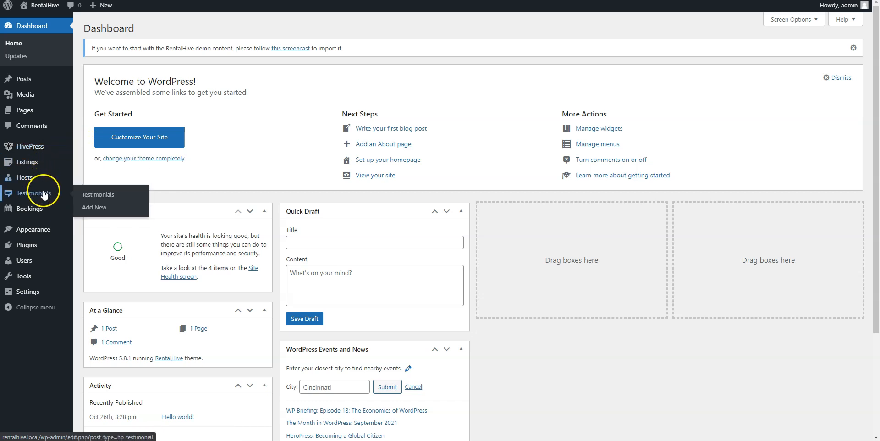
mouse_move(28, 209)
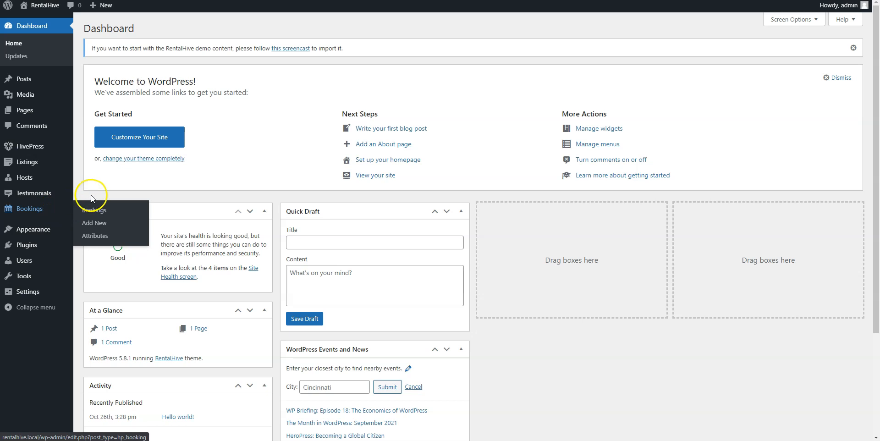
mouse_move(92, 198)
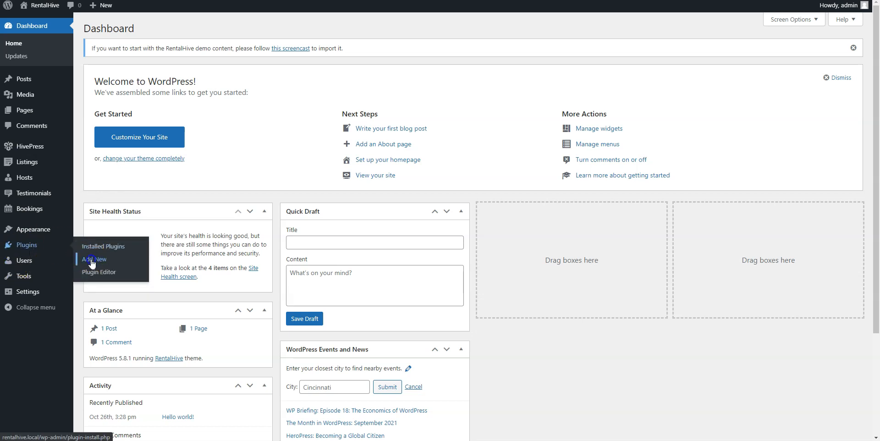
Search the plugin directory for 'one cl', then install and activate One Click Demo Import
click(93, 259)
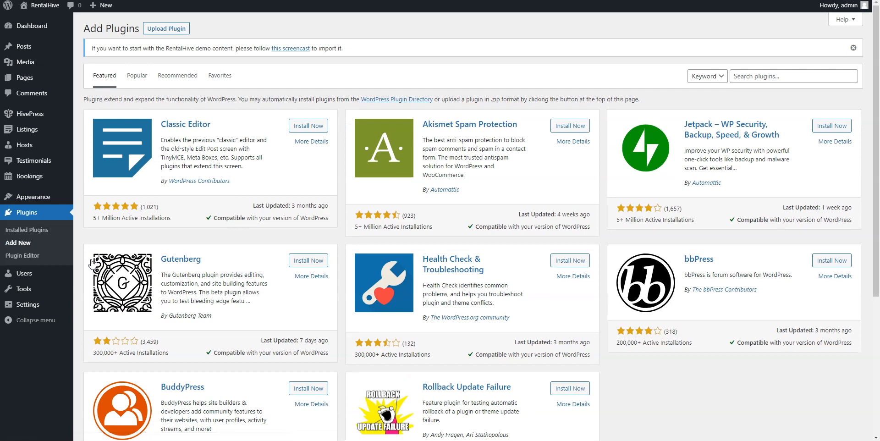
click(793, 76)
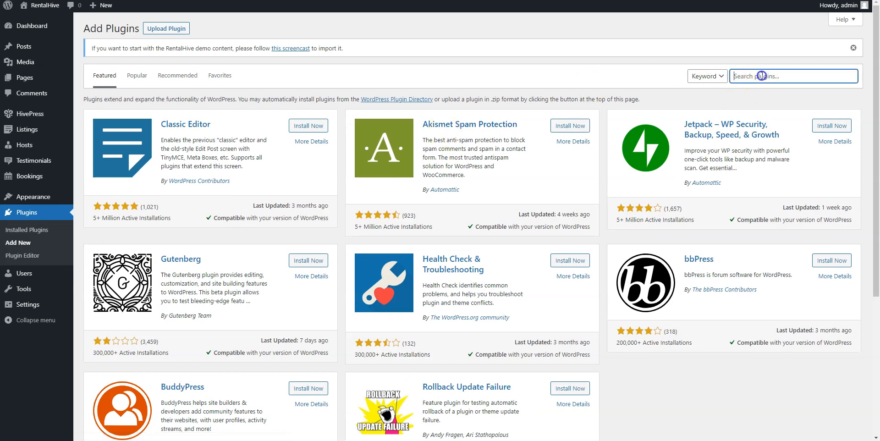
text(one click demo import)
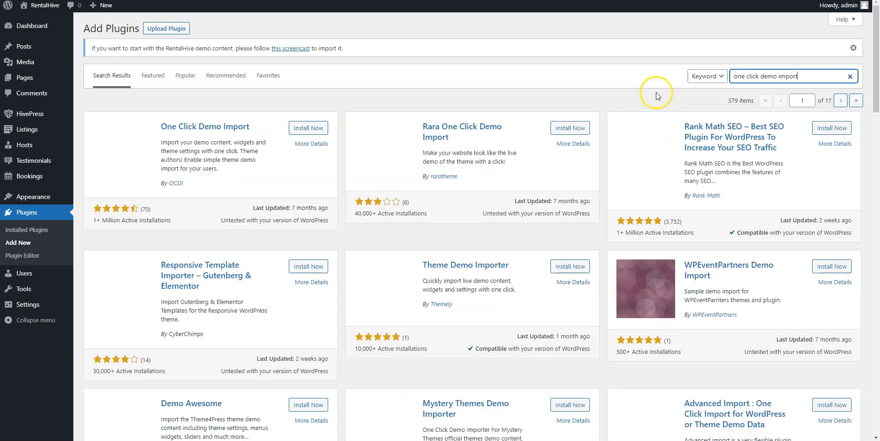
click(308, 127)
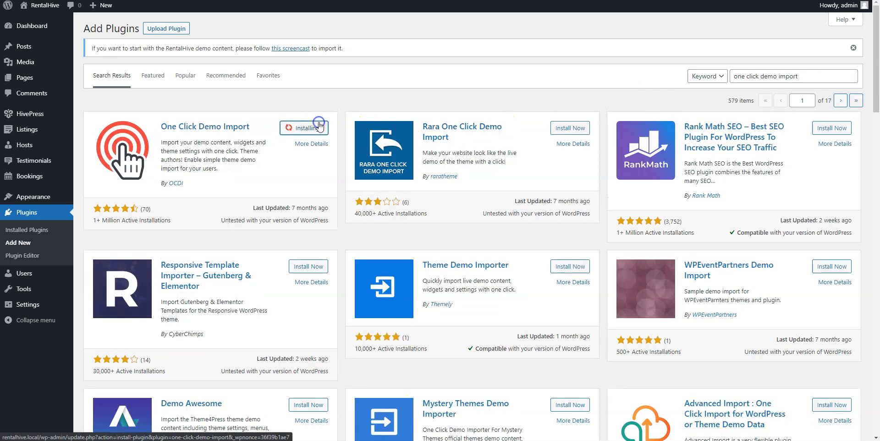
click(312, 128)
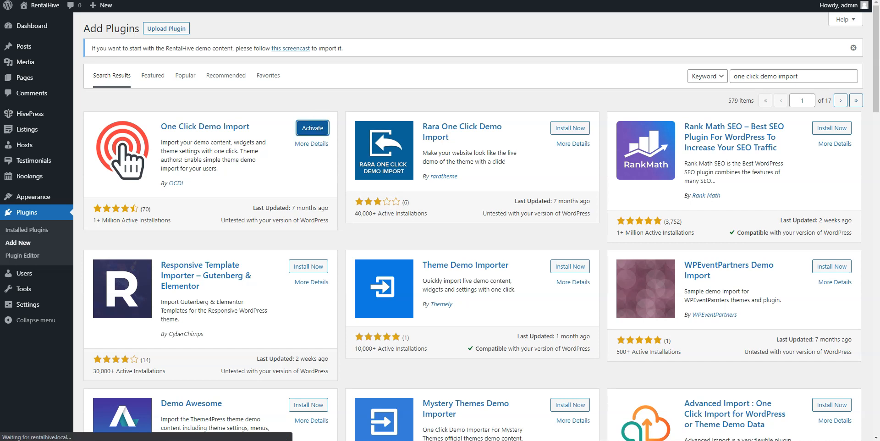
click(312, 128)
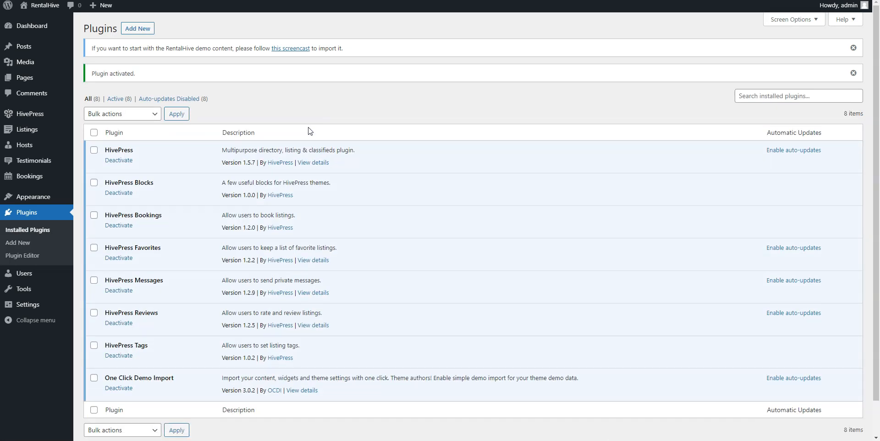
mouse_move(31, 196)
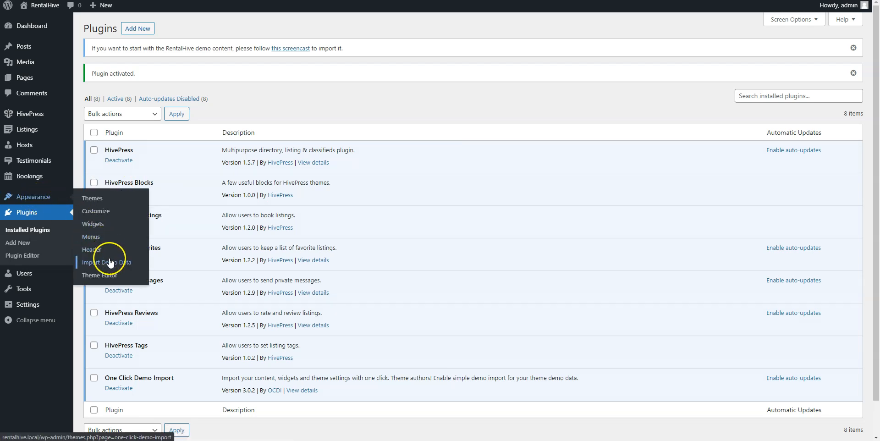
Run the RentalHive demo data import, skipping the recommended plugins prompt
click(107, 262)
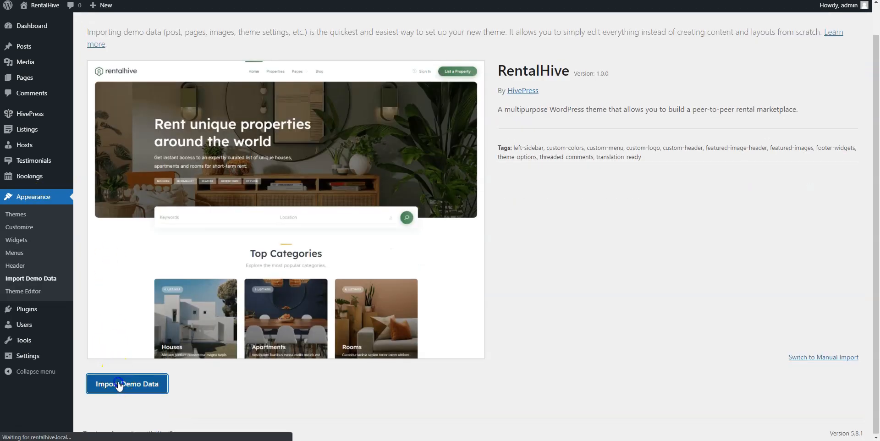
click(127, 384)
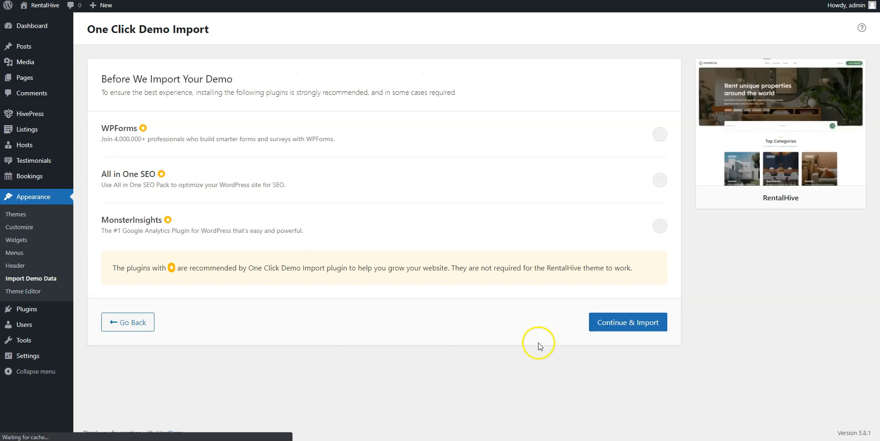
click(627, 321)
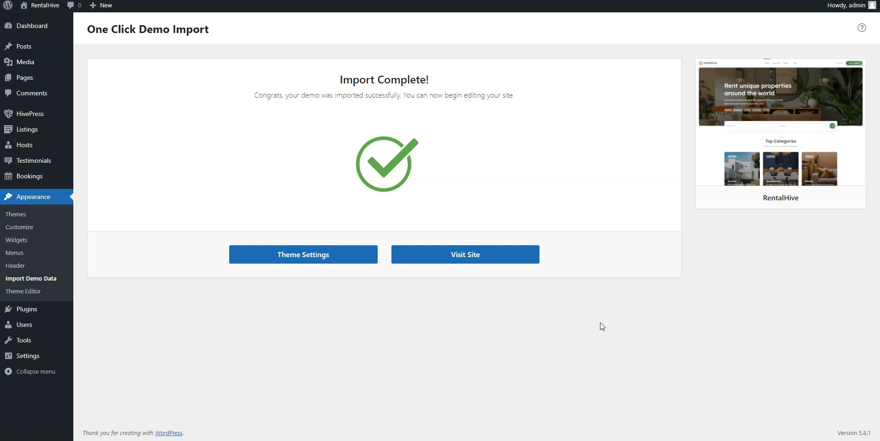
mouse_move(121, 131)
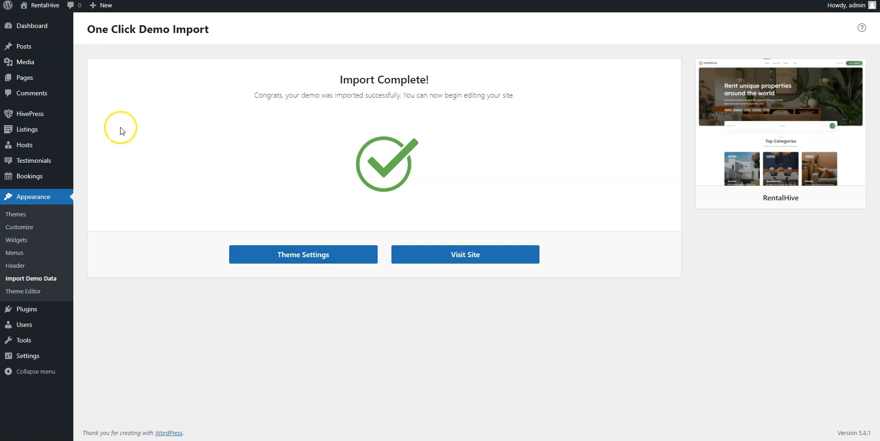
Visit the live site from the Import Complete screen and browse down the demo home page
click(464, 254)
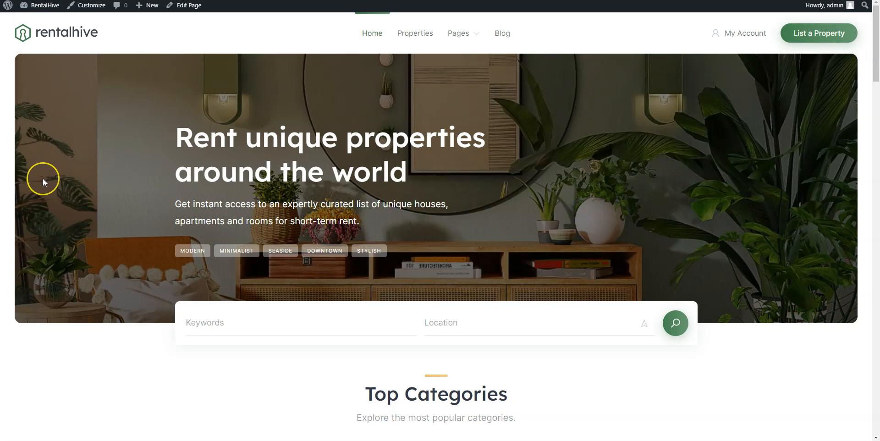
scroll(down, 3)
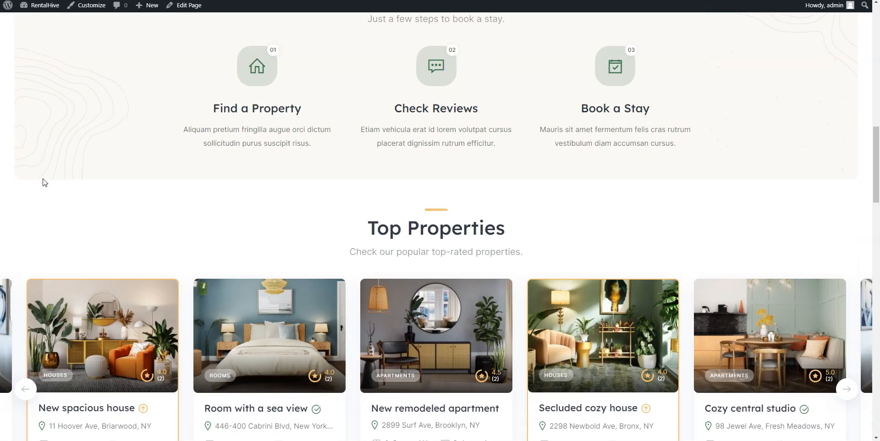
scroll(down, 3)
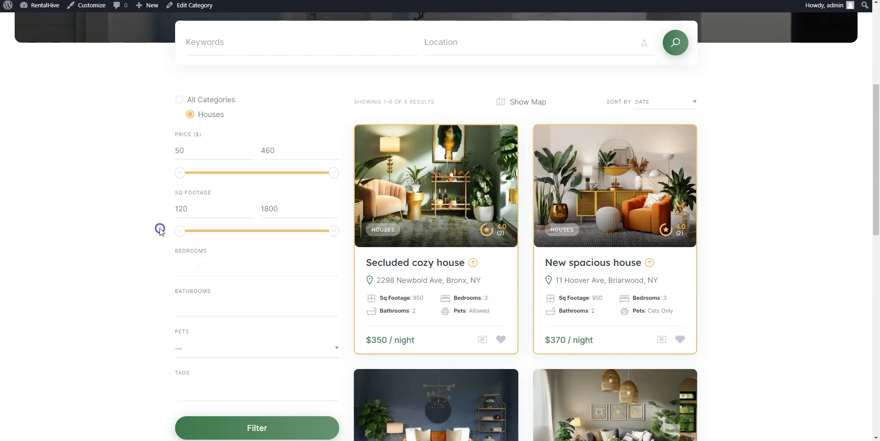
Show the Houses category listings on a map and browse down the results
scroll(down, 3)
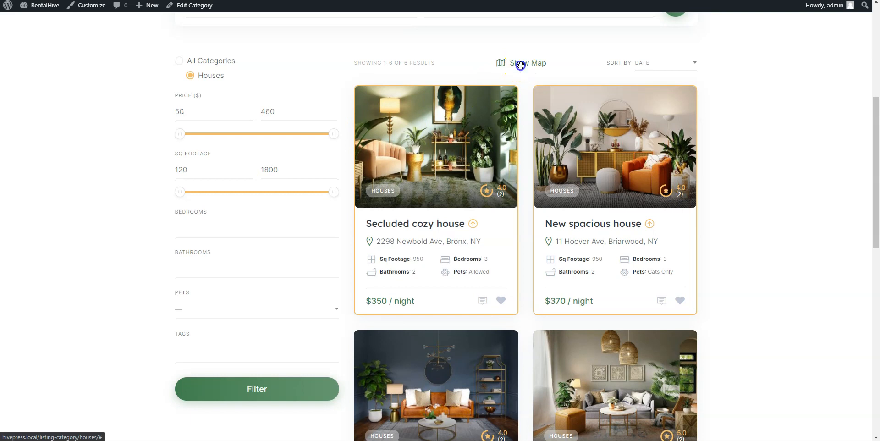
click(527, 63)
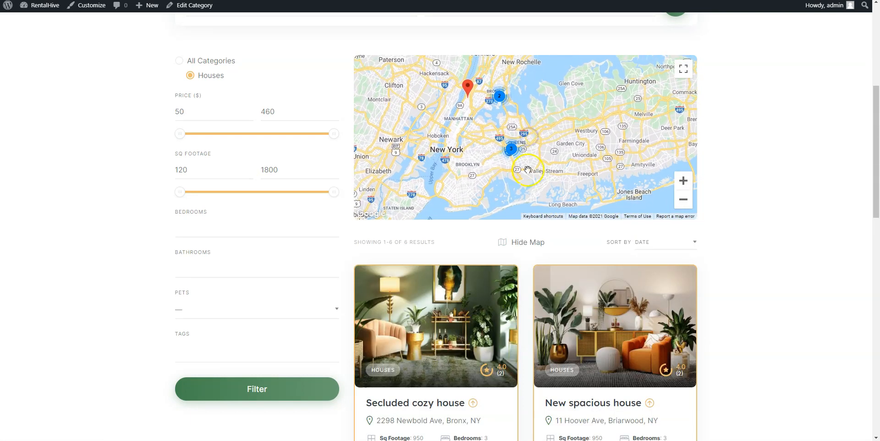
scroll(down, 3)
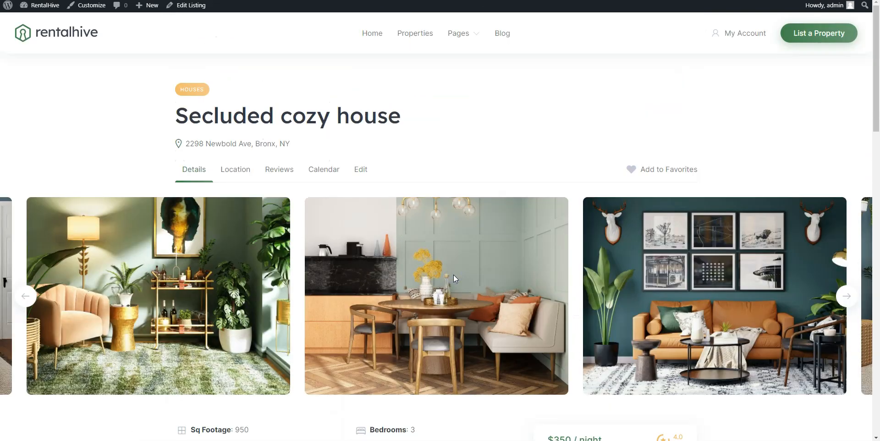
Review the Secluded cozy house details and location, then open the booking Dates picker
scroll(down, 3)
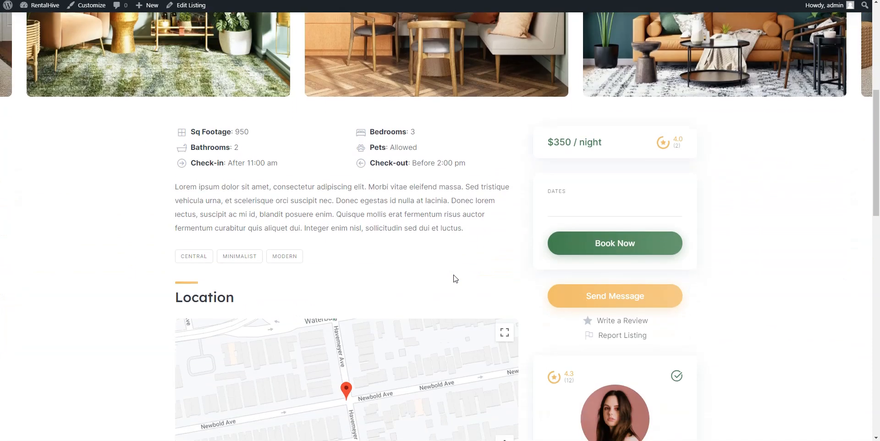
scroll(down, 3)
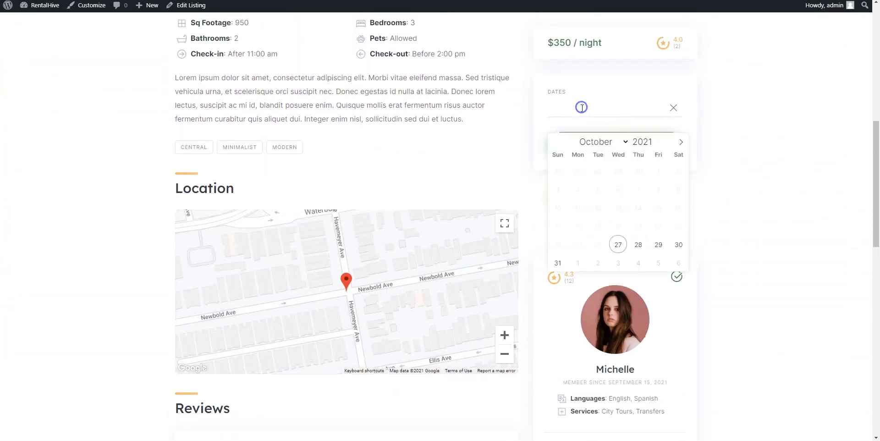
click(680, 143)
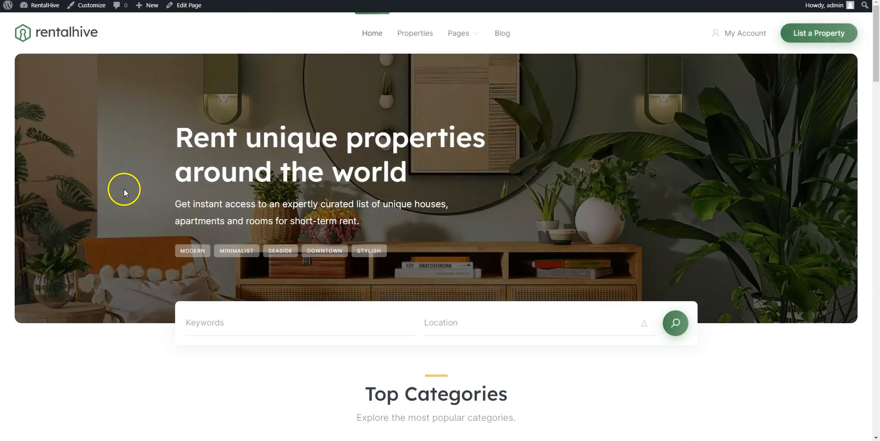
scroll(down, 3)
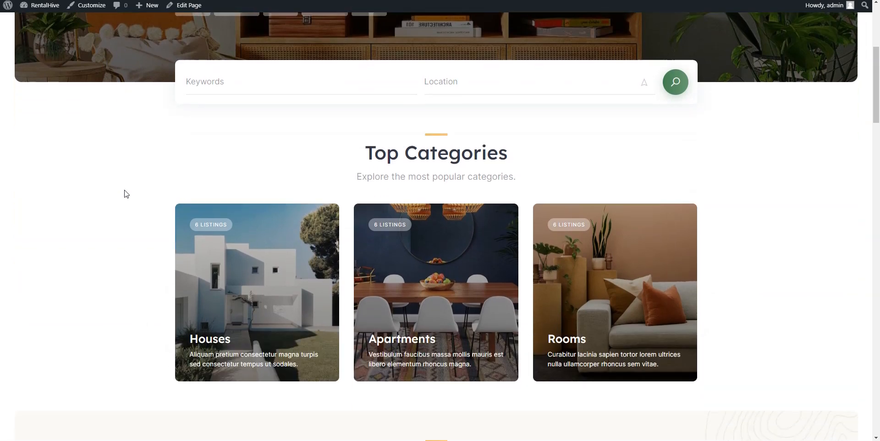
scroll(down, 3)
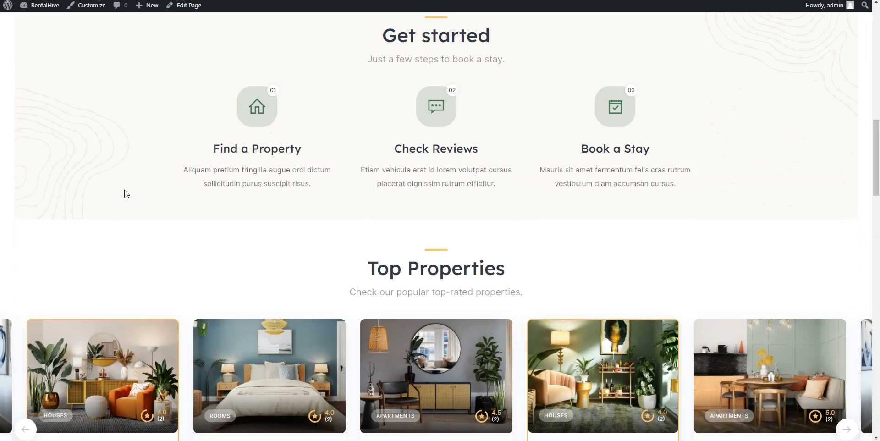
scroll(down, 3)
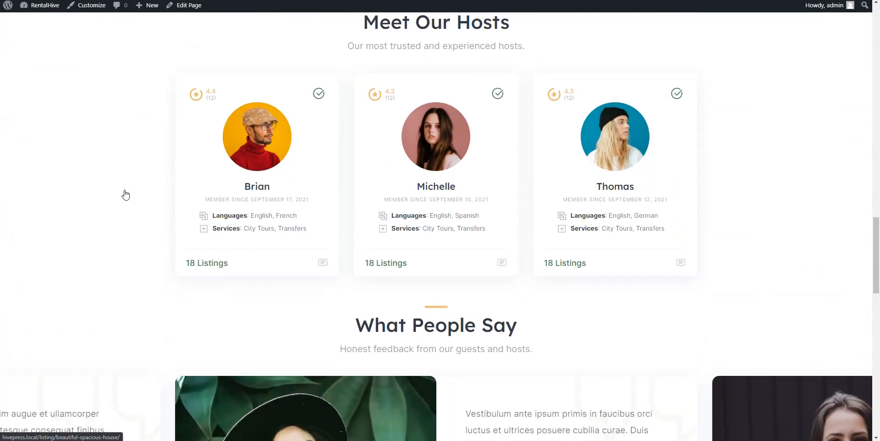
scroll(down, 3)
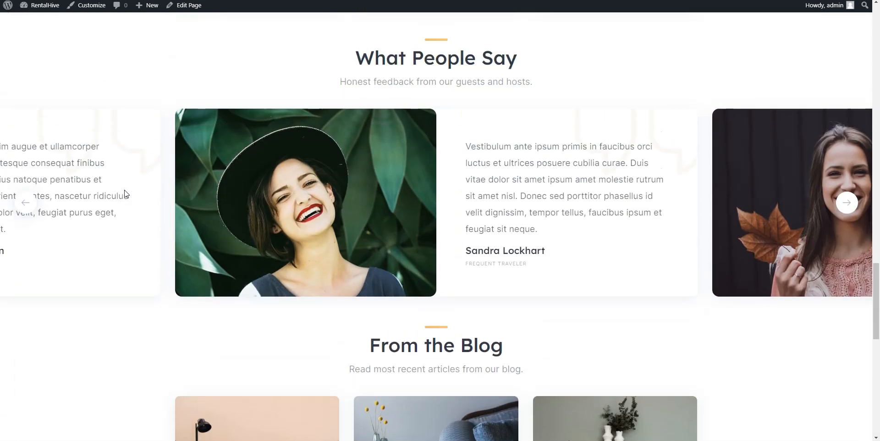
scroll(up, 3)
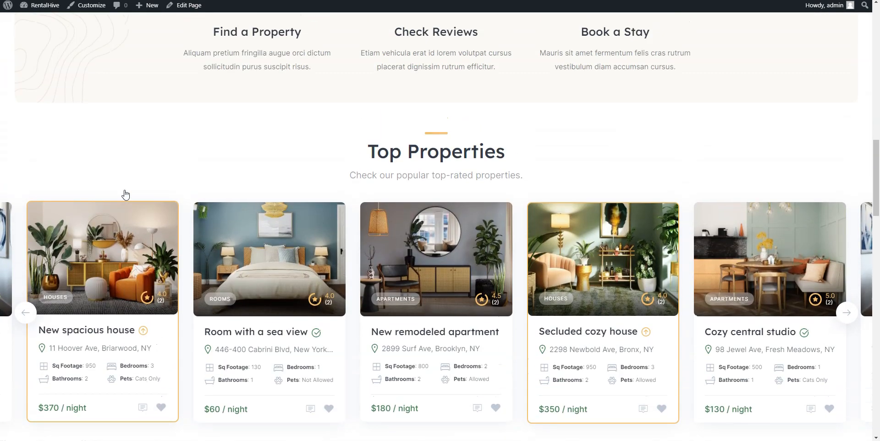